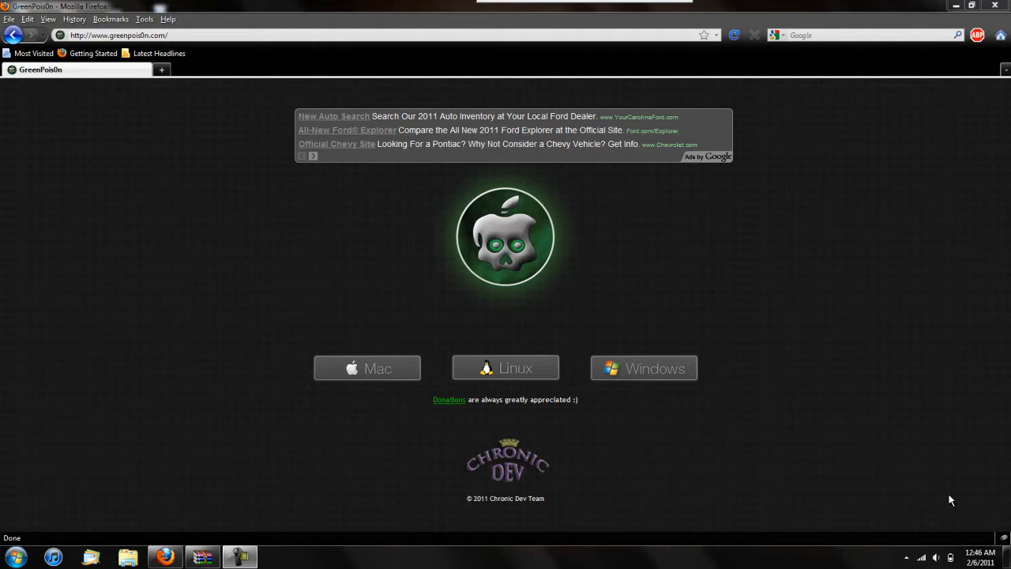
mouse_move(852, 441)
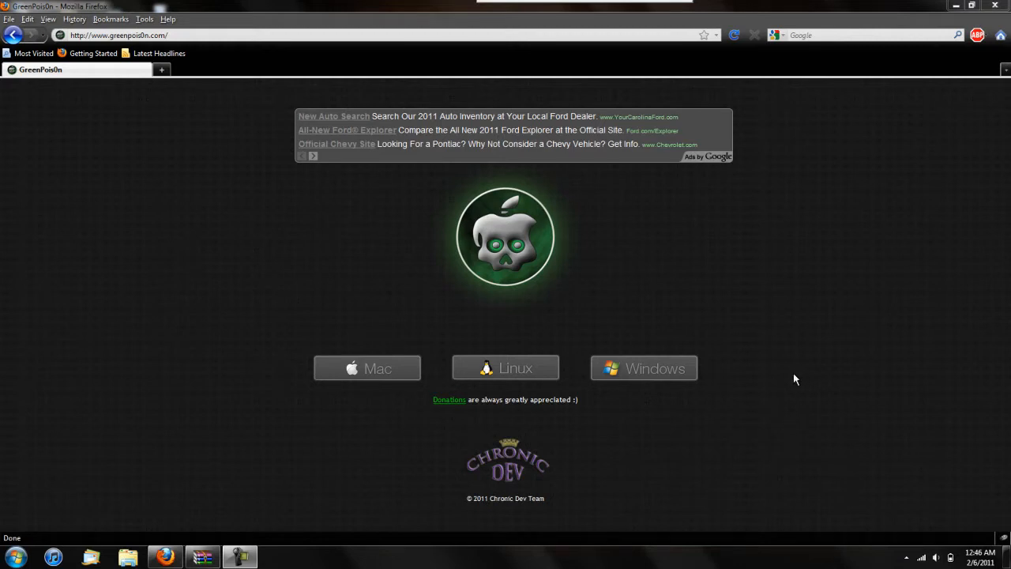
mouse_move(761, 377)
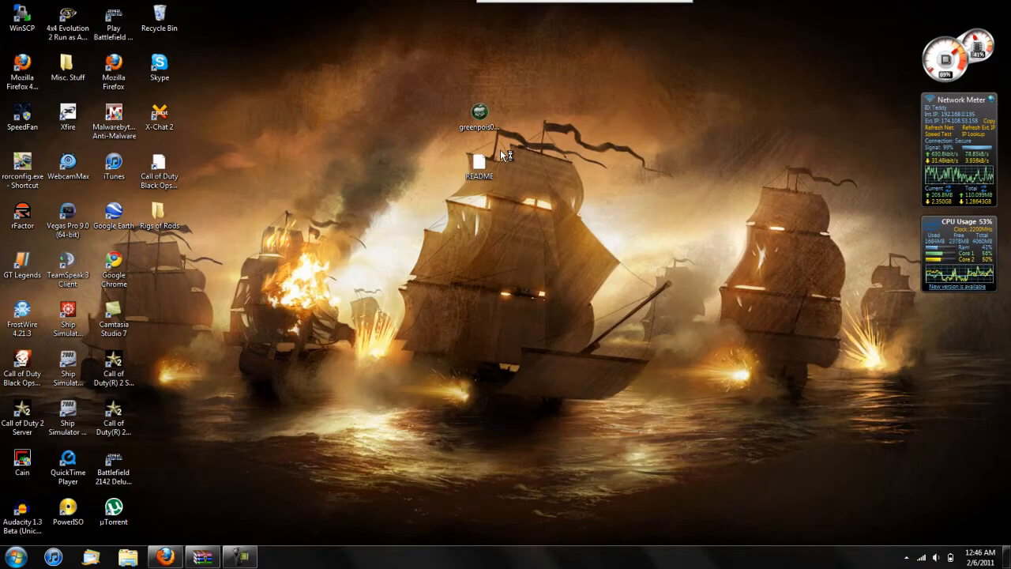
- Launch greenpois0n RC5 from its desktop icon
double_click(480, 113)
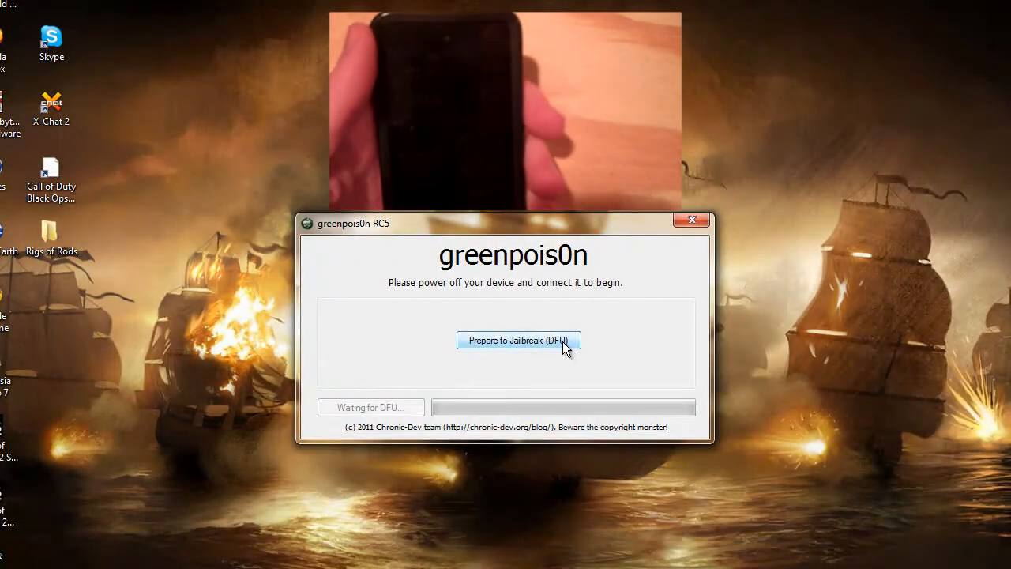
- Put the iPod into DFU mode with Prepare to Jailbreak, then start the jailbreak
left_click(517, 340)
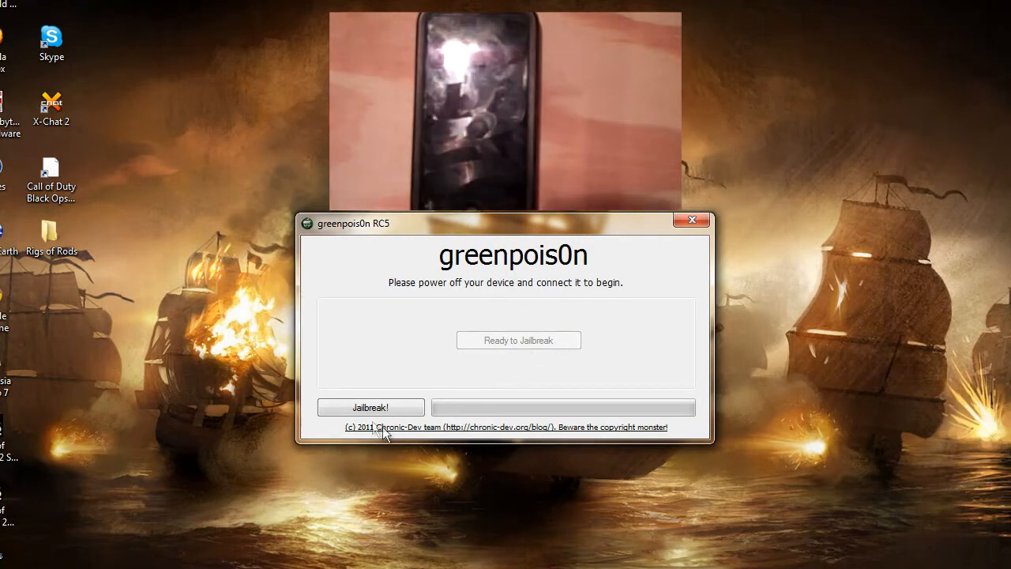
left_click(370, 407)
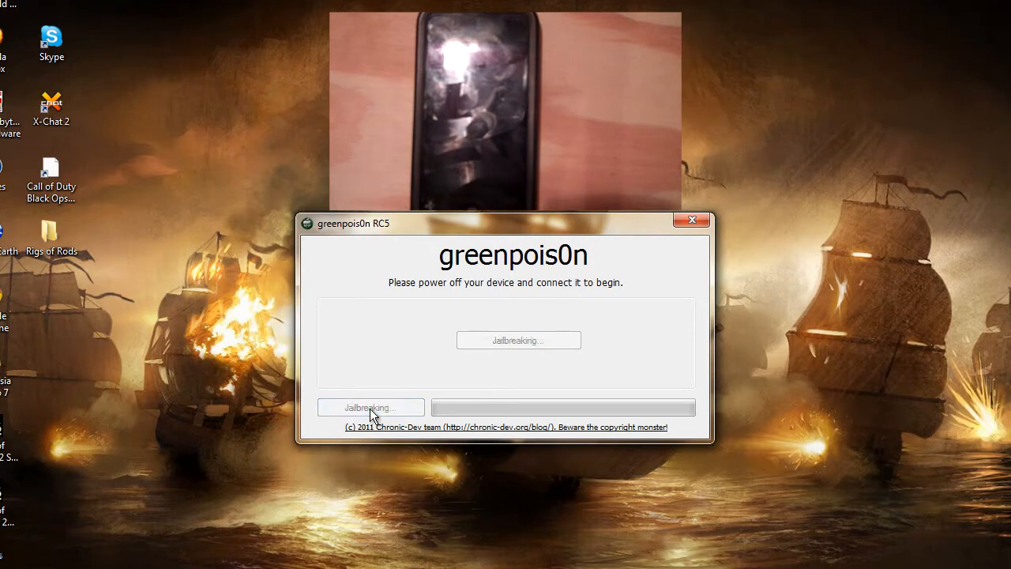